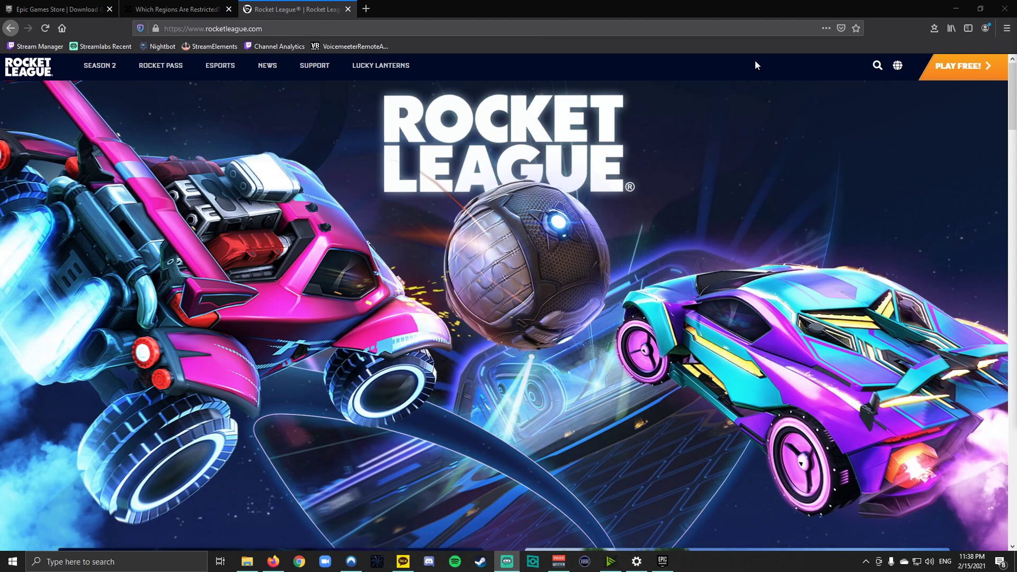
mouse_move(746, 68)
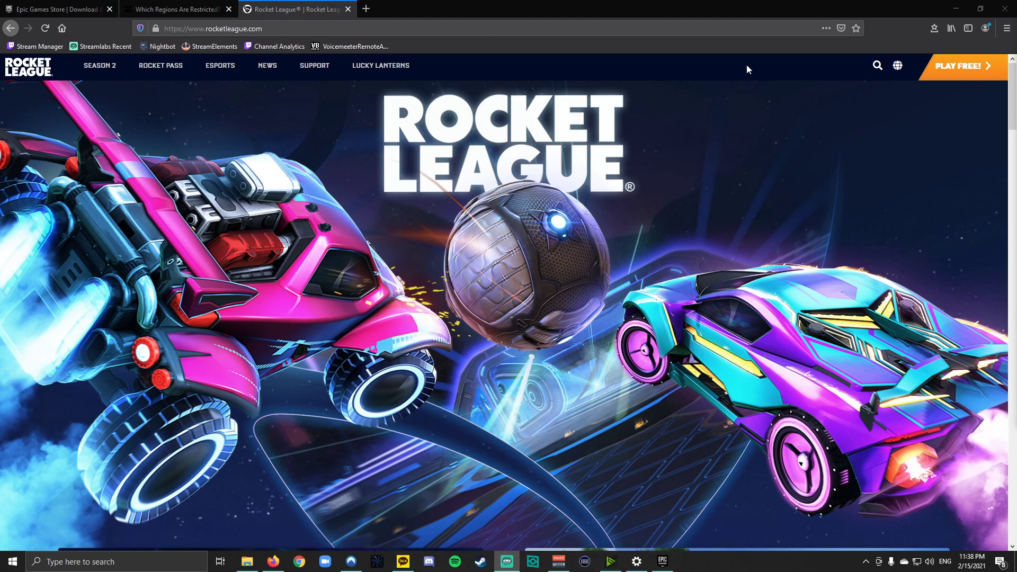
mouse_move(699, 74)
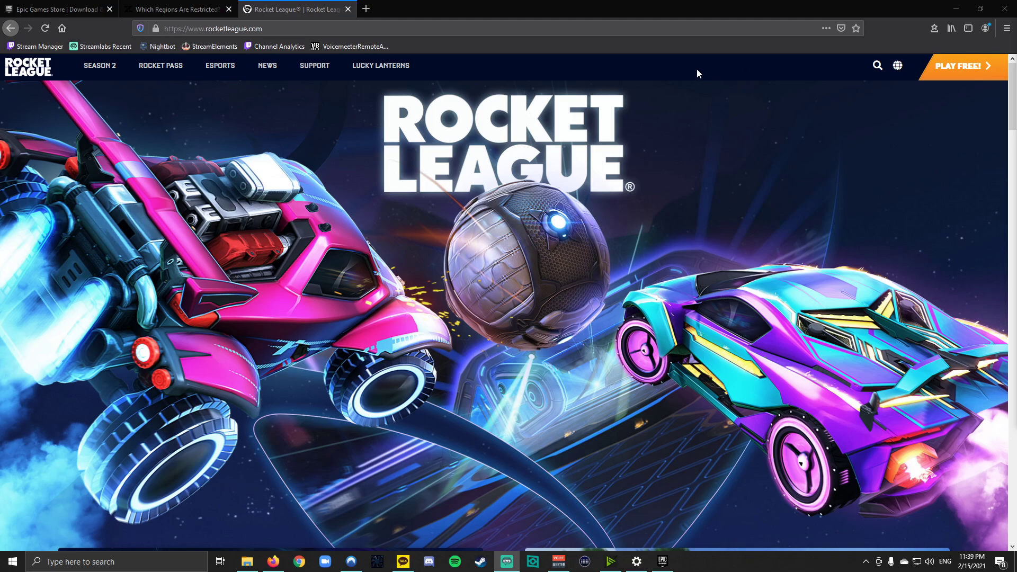
mouse_move(220, 66)
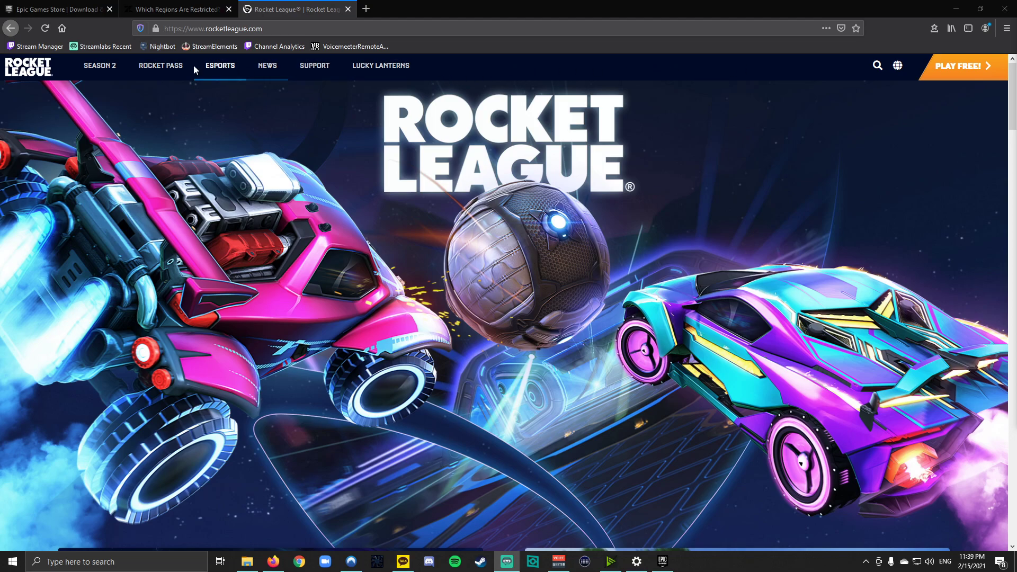
mouse_move(55, 9)
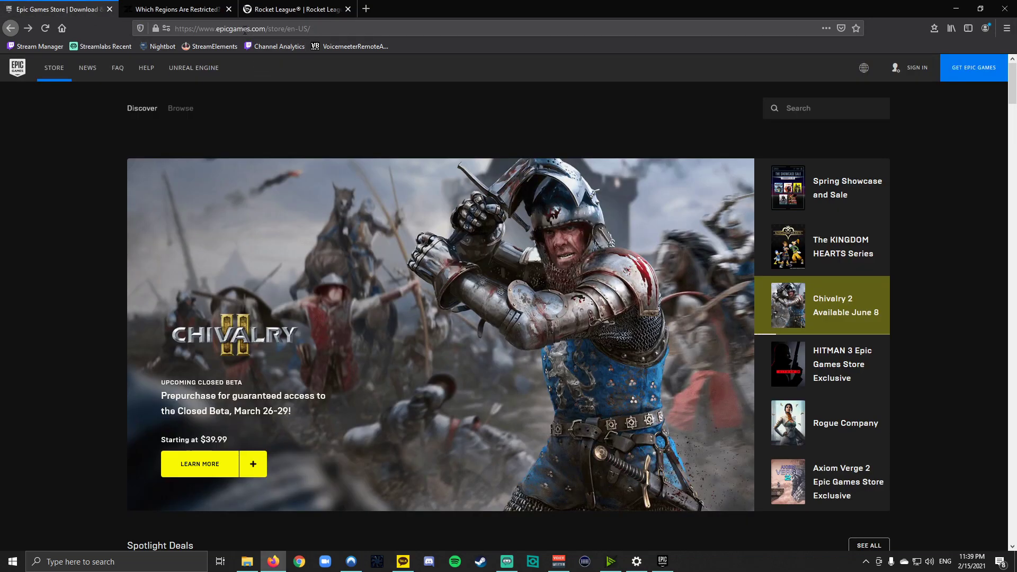
mouse_move(599, 52)
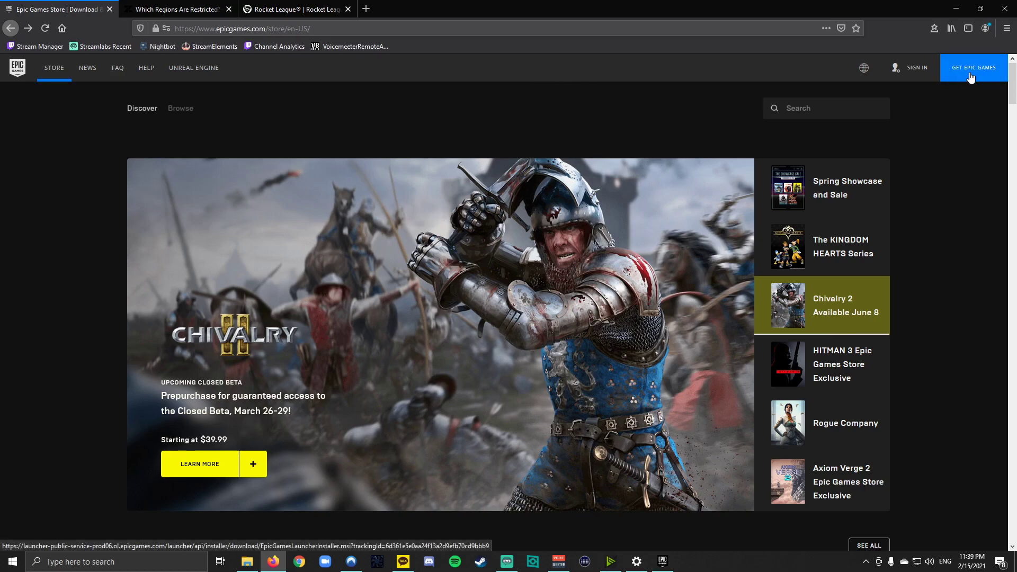
Cancel the Epic Games Launcher installer download and switch to the 'Which Regions Are Restricted?' article.
click(840, 364)
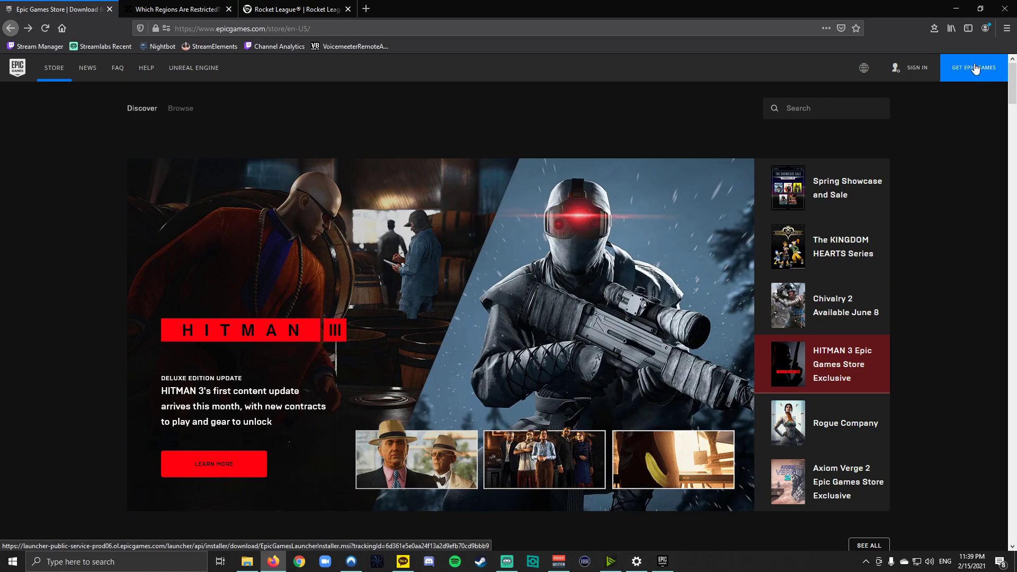
mouse_move(976, 72)
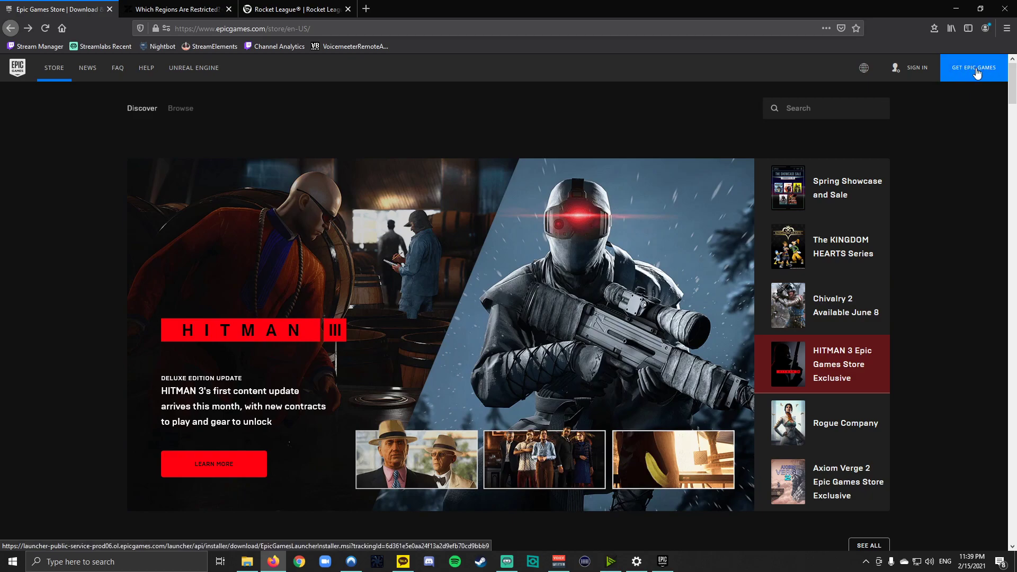
click(972, 67)
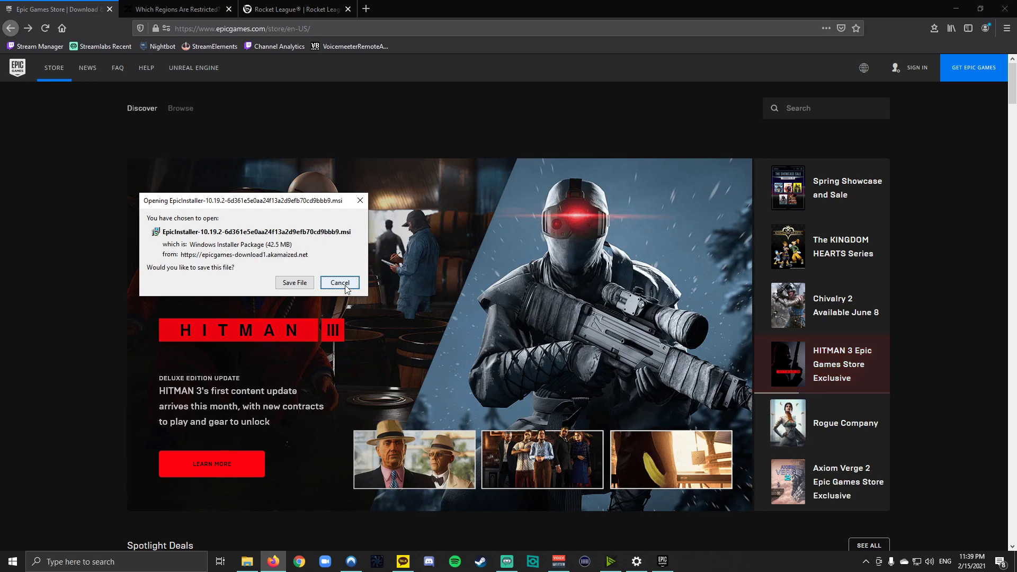
click(340, 283)
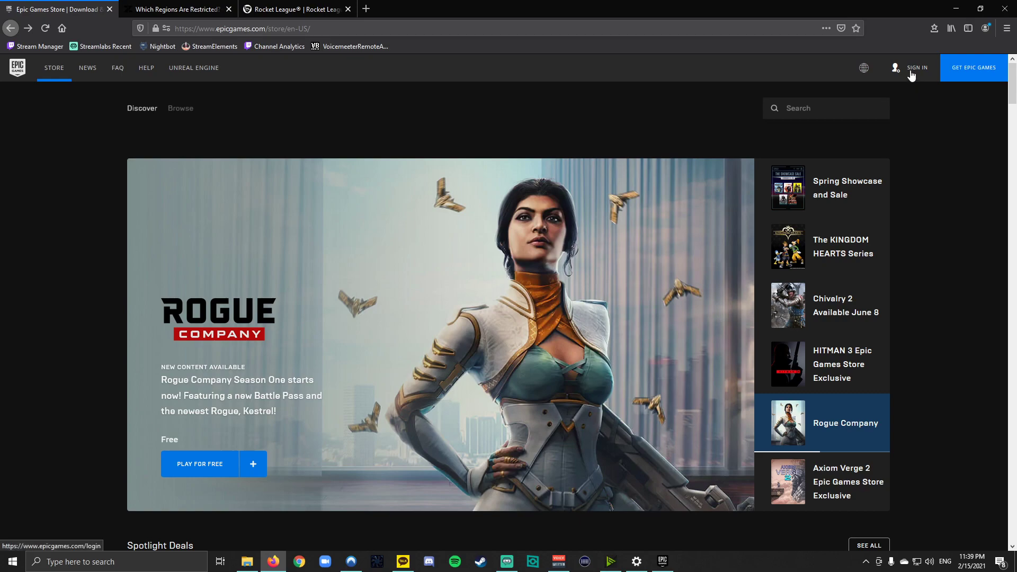
mouse_move(457, 59)
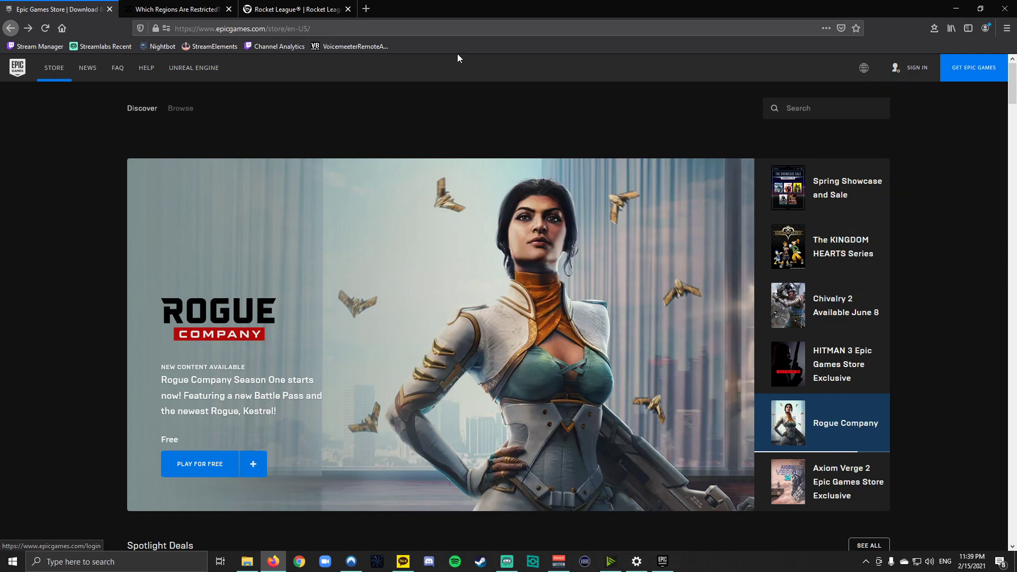
click(176, 9)
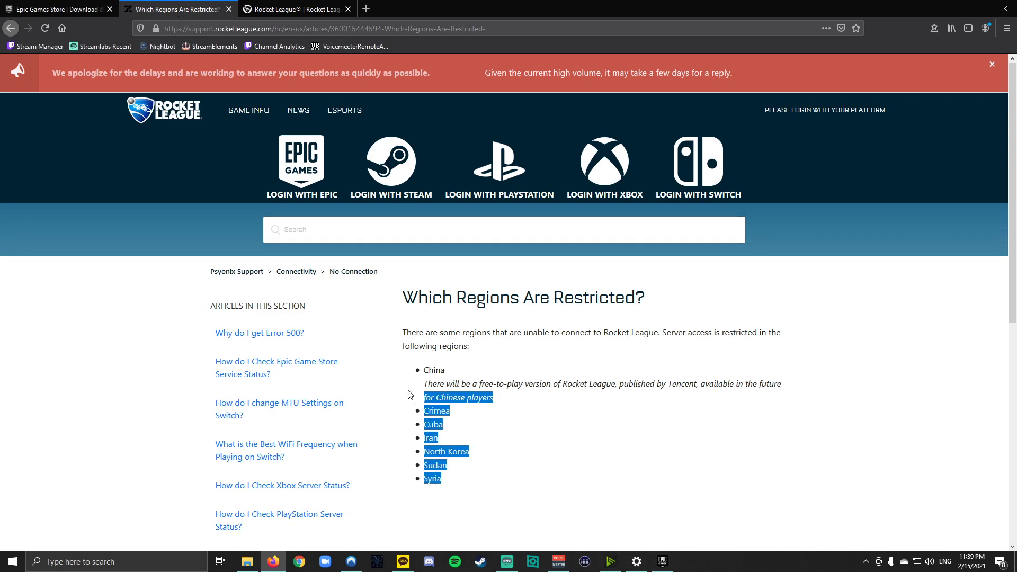
click(490, 451)
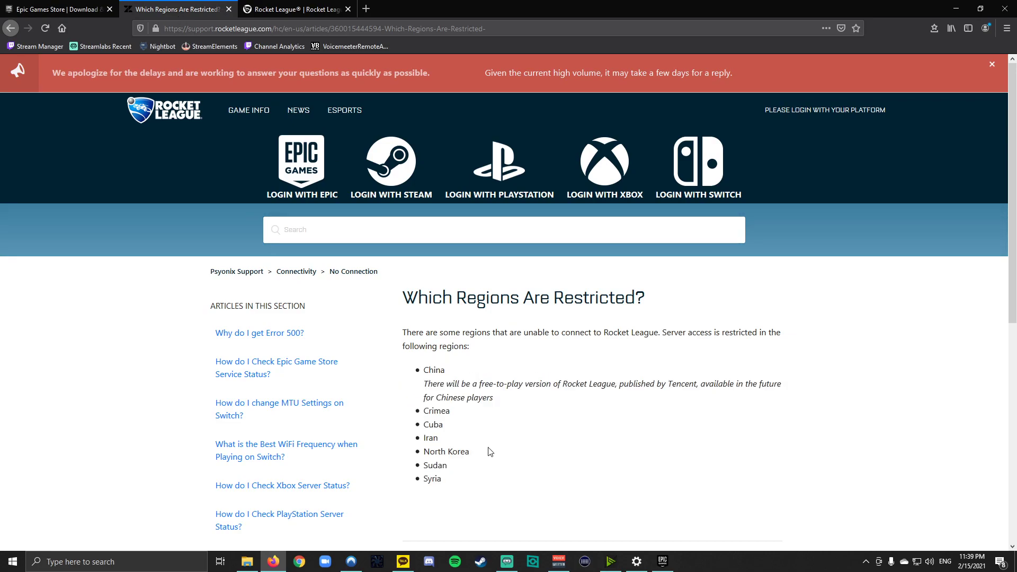
mouse_move(462, 471)
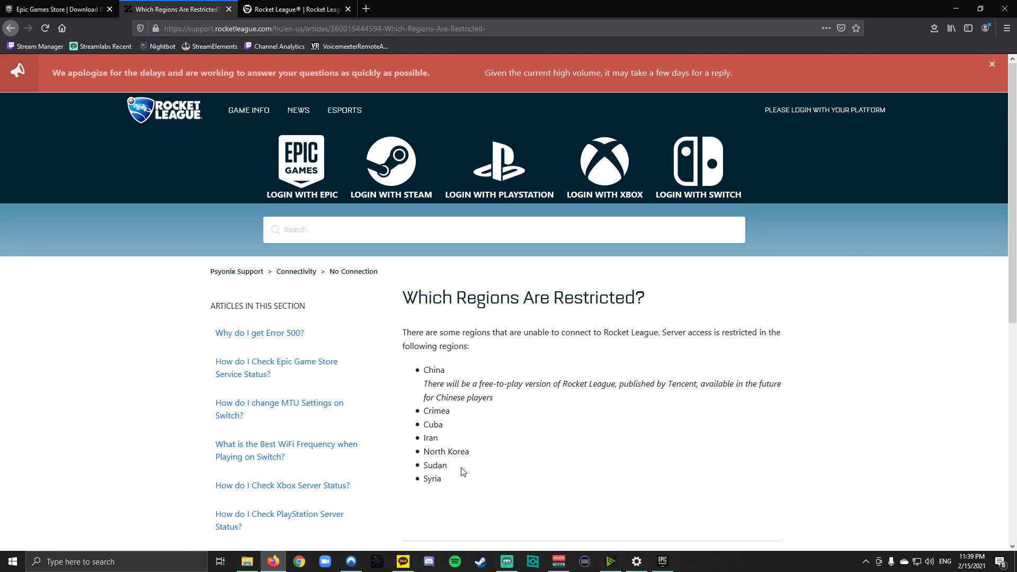
mouse_move(446, 486)
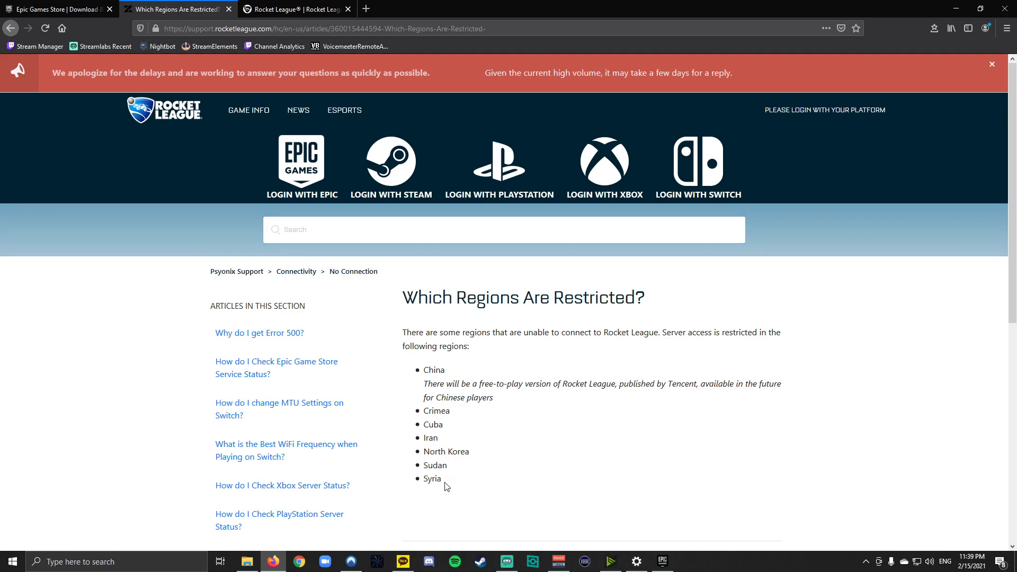
mouse_move(443, 486)
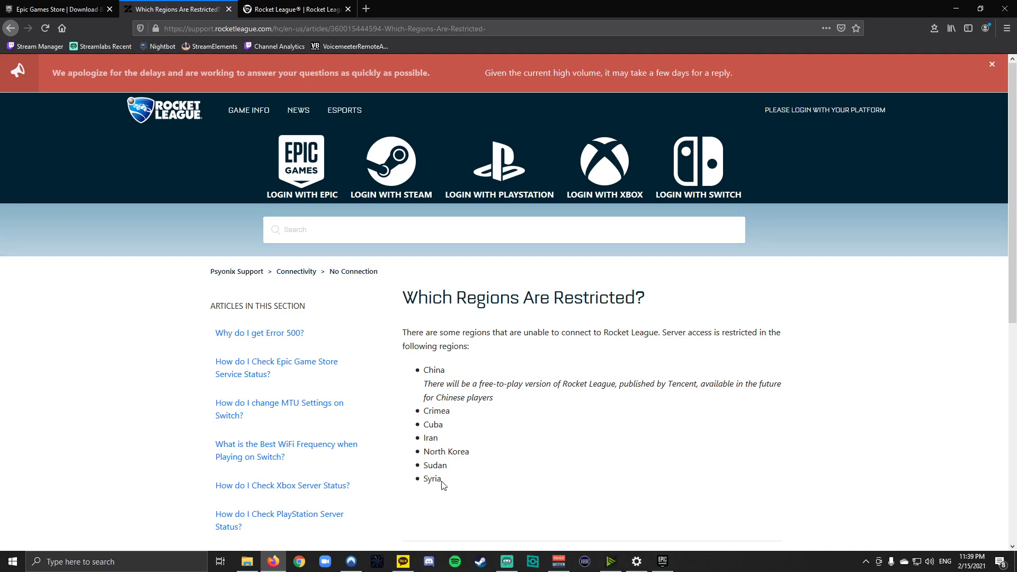
mouse_move(455, 483)
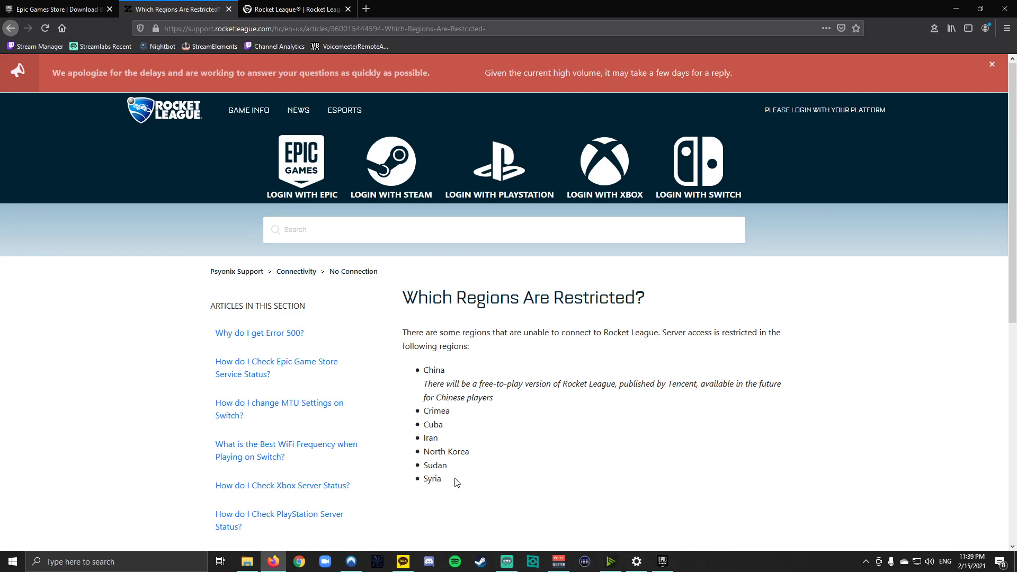
mouse_move(446, 485)
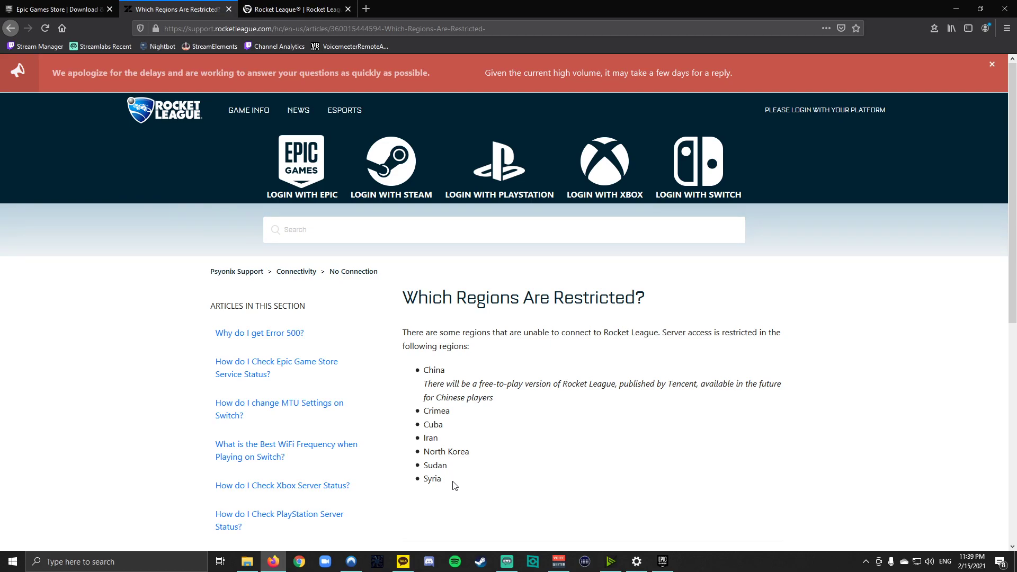
mouse_move(458, 468)
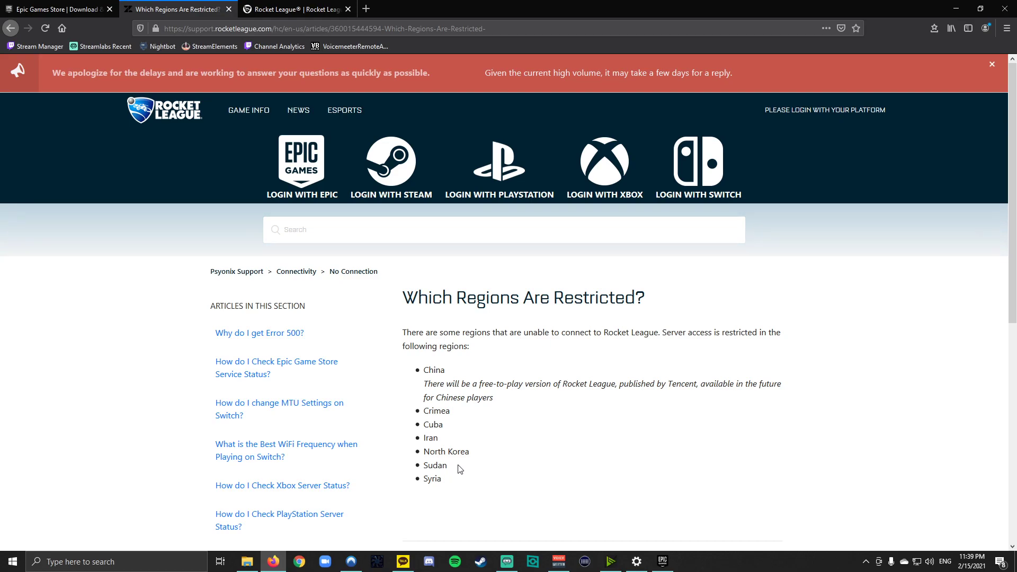
mouse_move(472, 469)
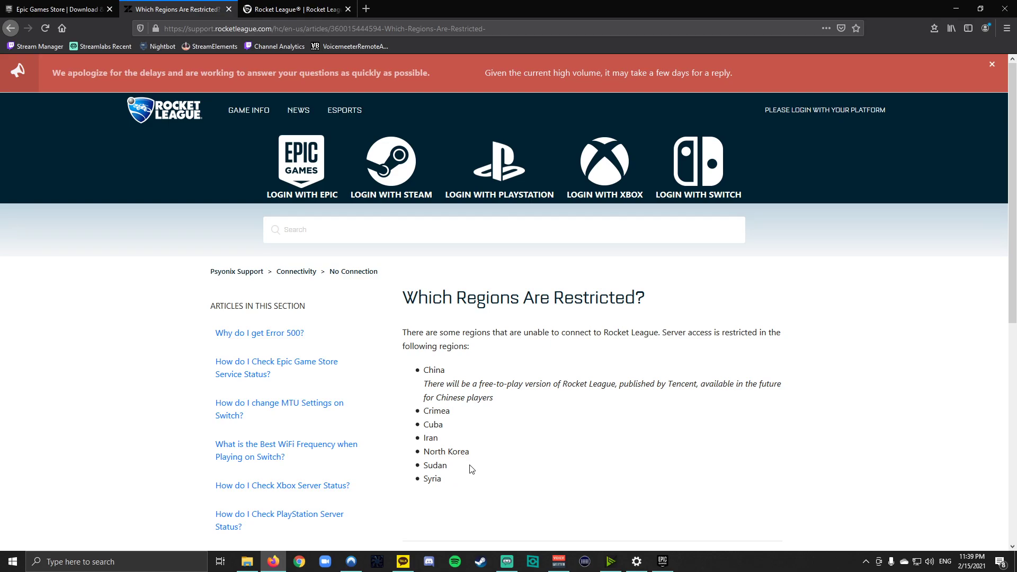
mouse_move(458, 469)
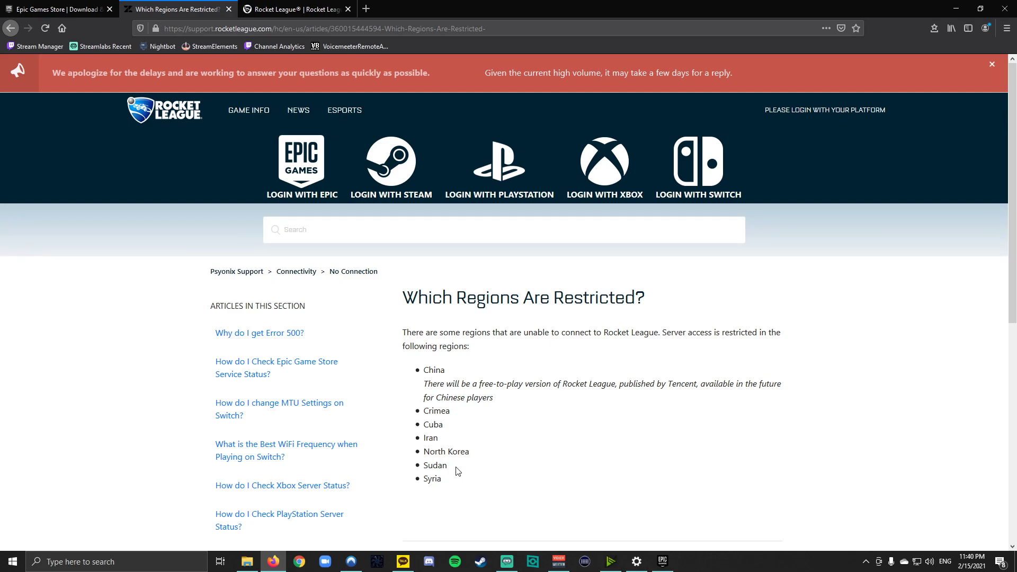
mouse_move(483, 474)
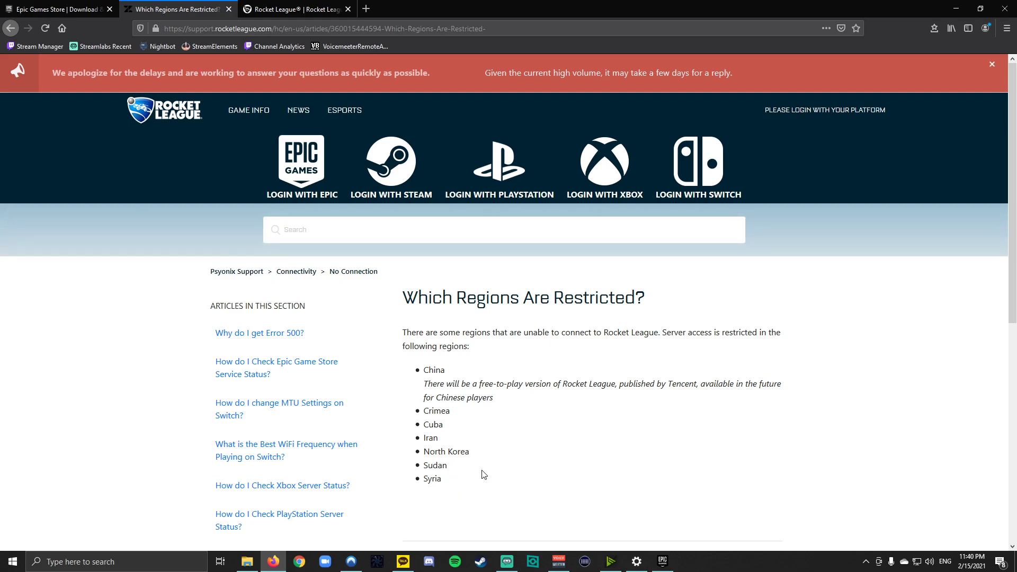
mouse_move(527, 420)
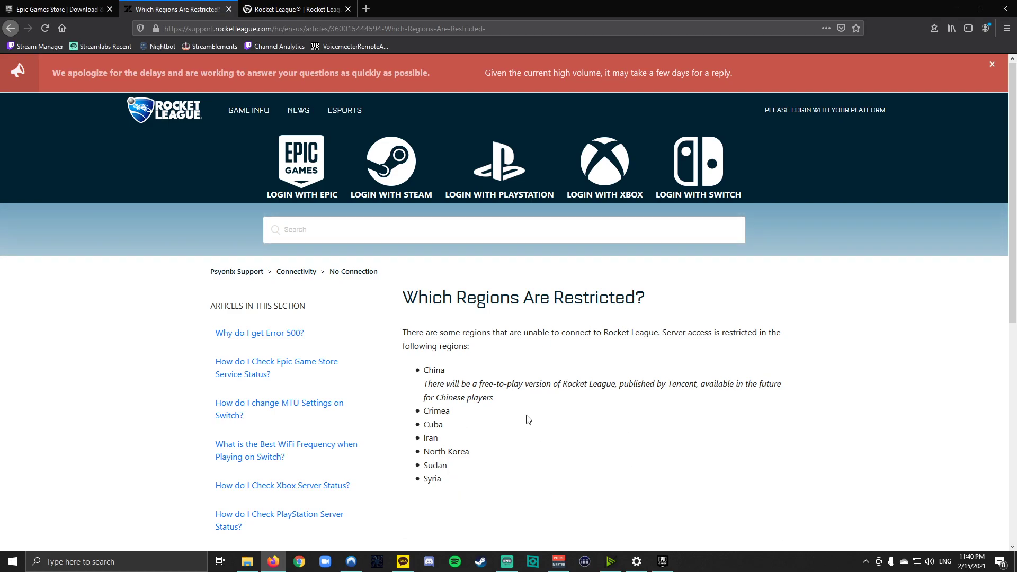
mouse_move(425, 422)
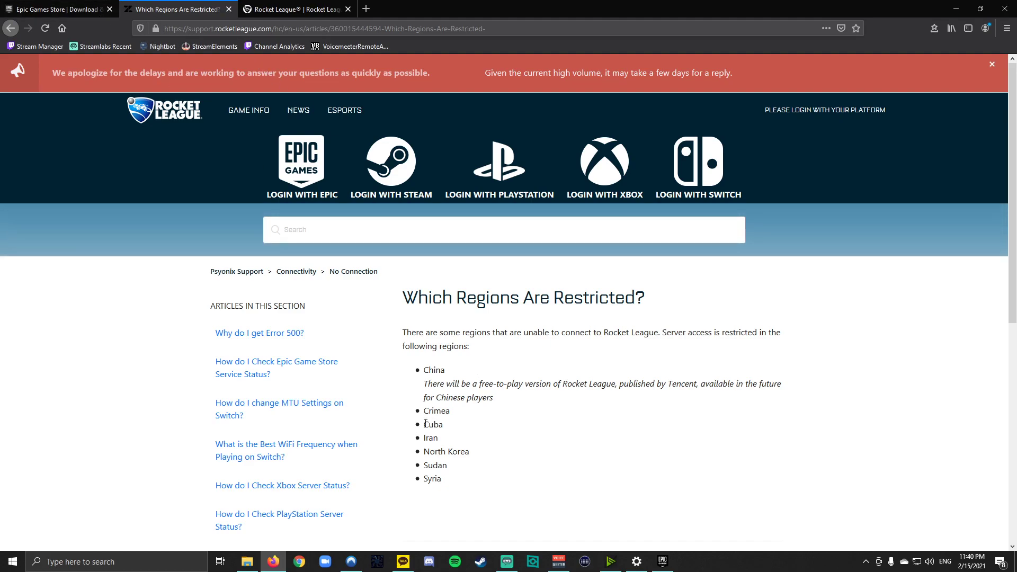
mouse_move(351, 561)
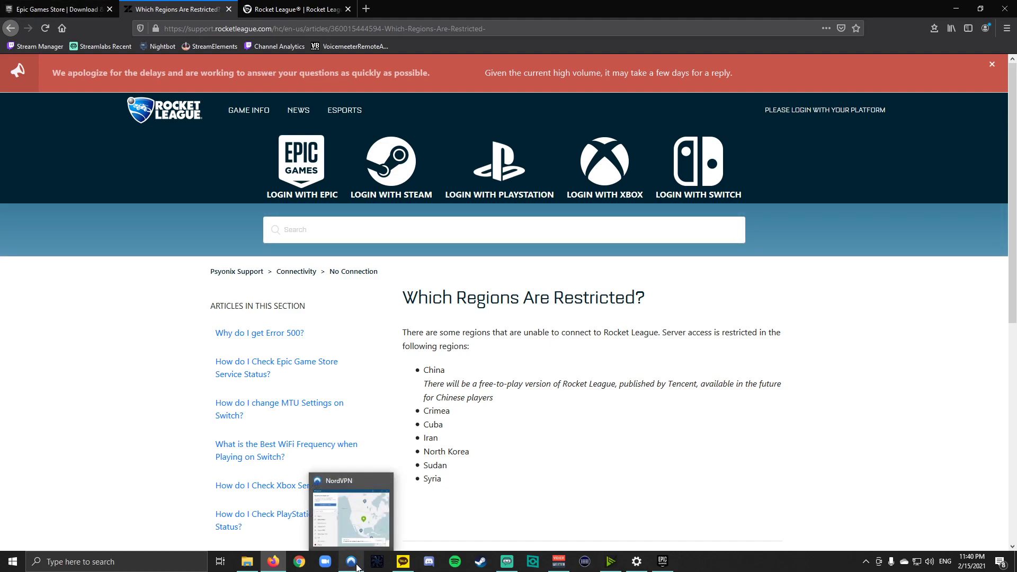
Return to the store, reach sign-in and choose to create an account with an email address.
click(55, 9)
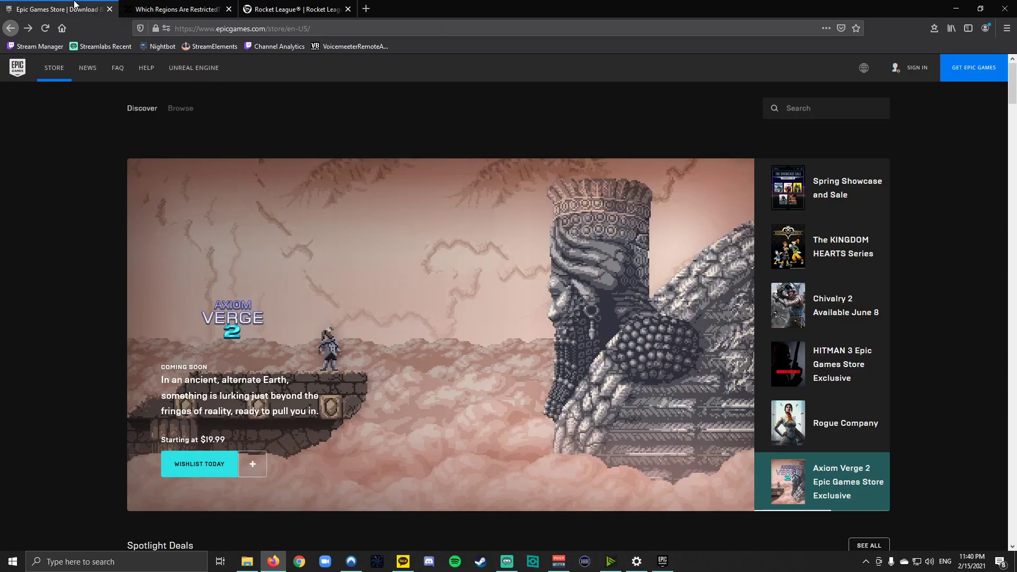
click(917, 67)
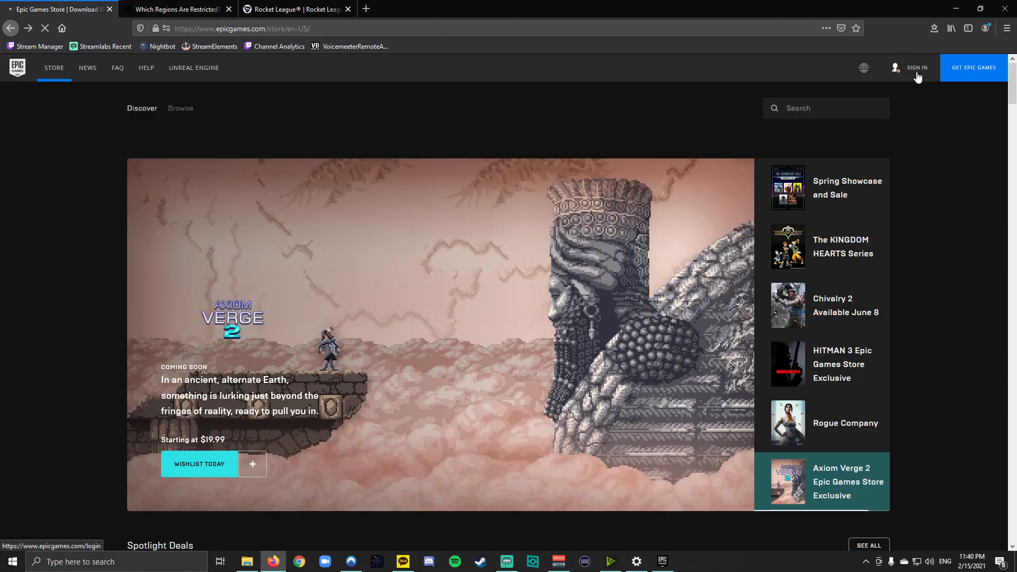
click(917, 68)
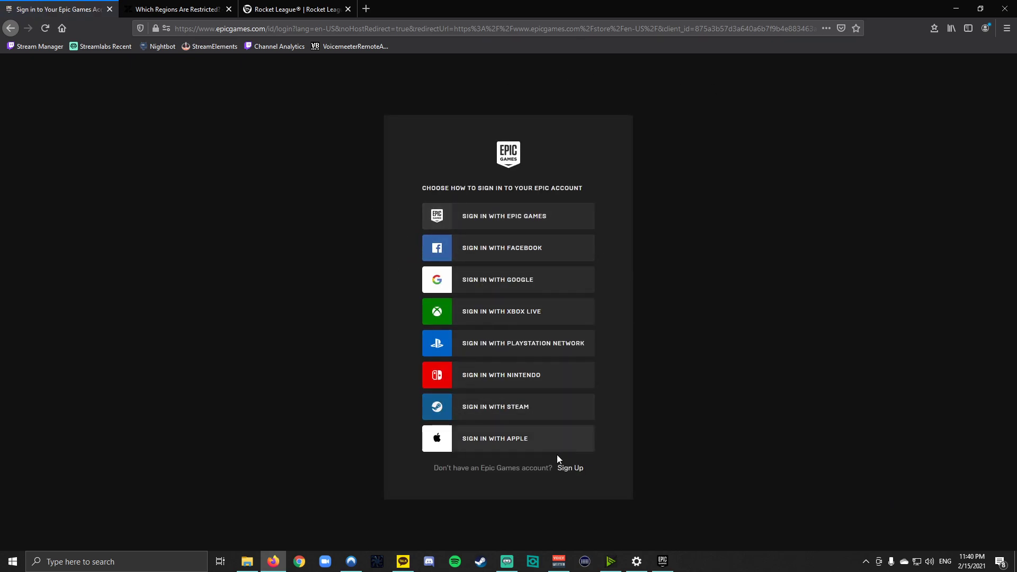
click(570, 468)
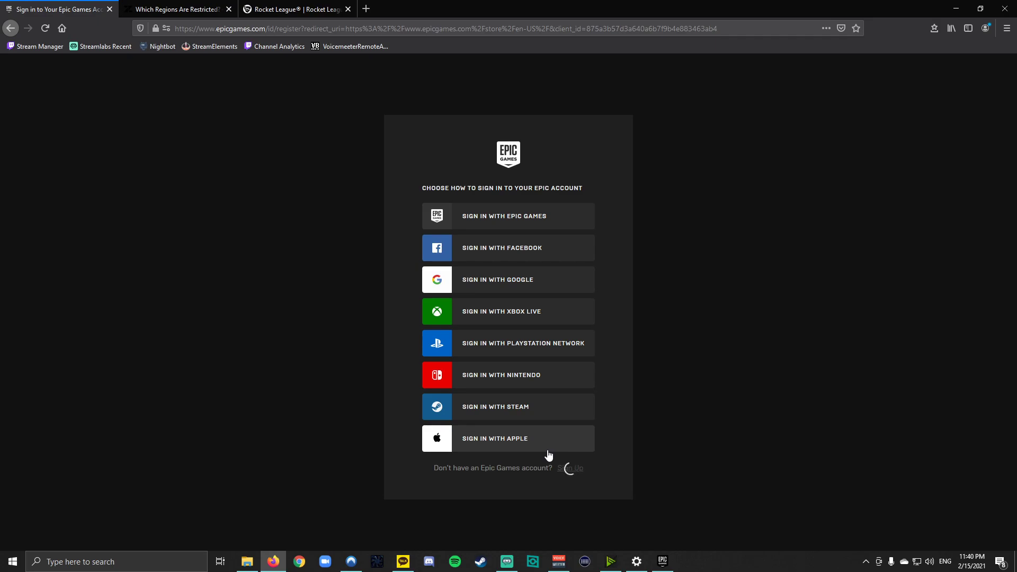
click(573, 468)
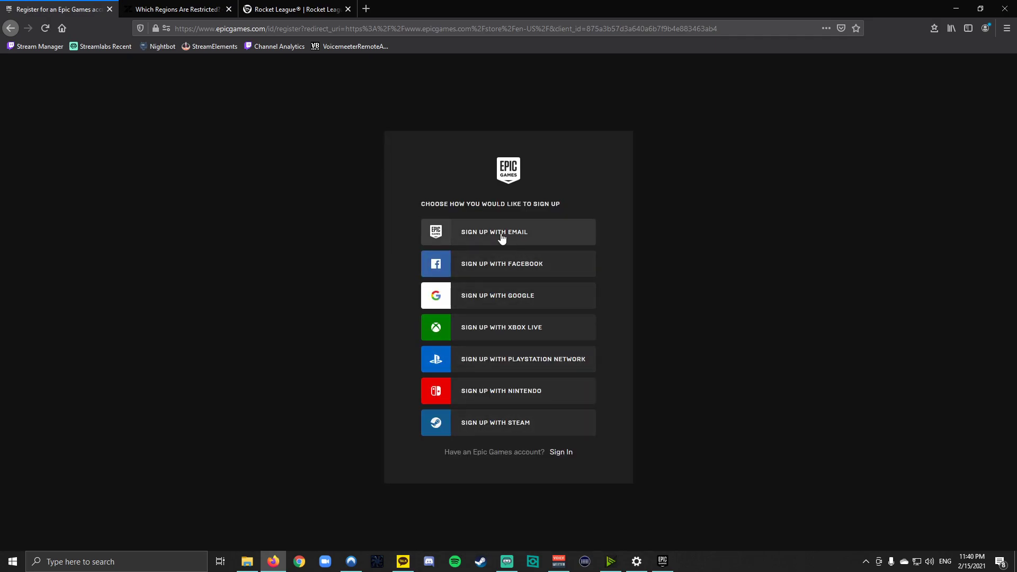
mouse_move(492, 235)
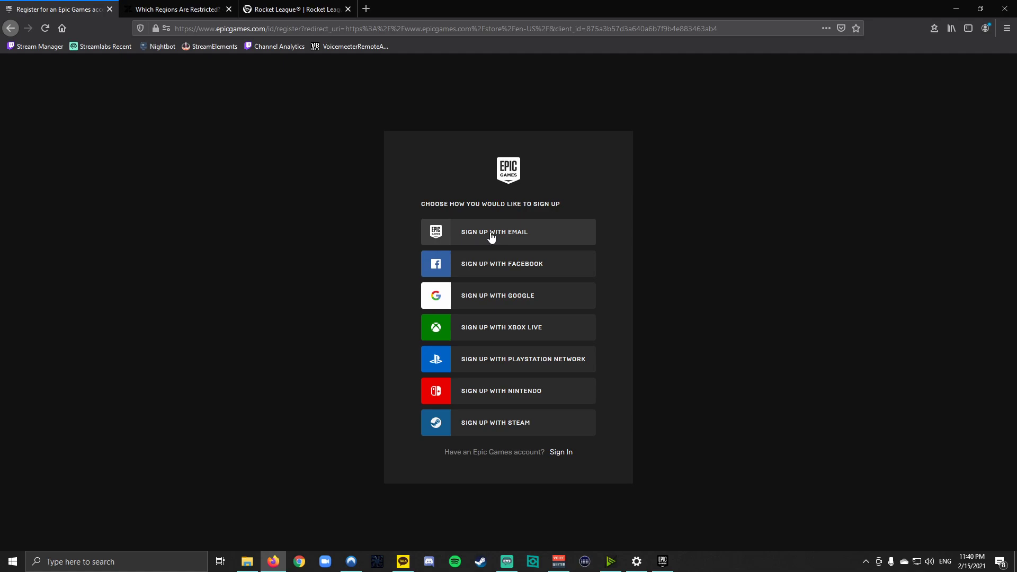
click(494, 232)
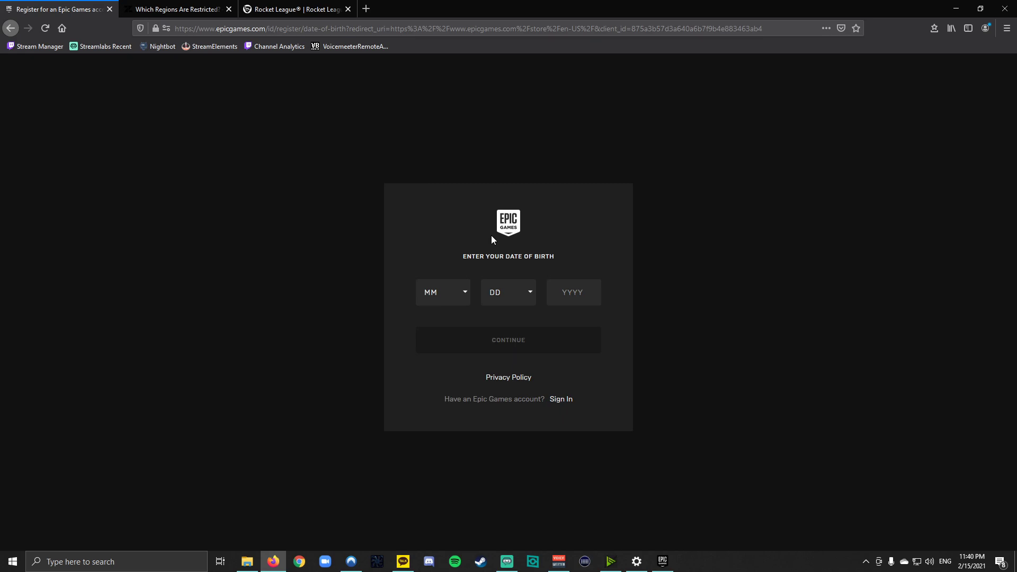
mouse_move(455, 293)
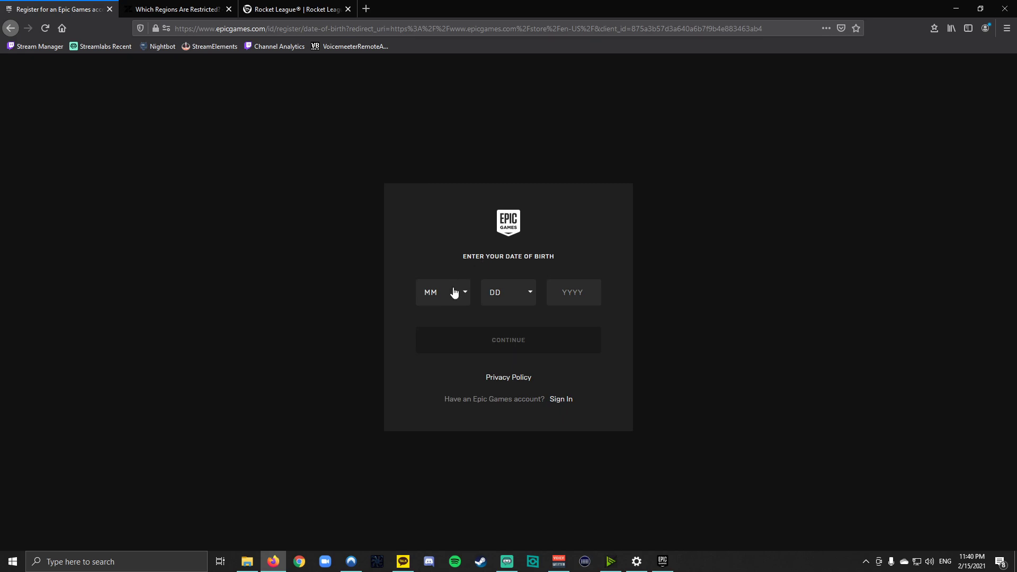
Enter a date of birth of March 17, 1956.
click(443, 292)
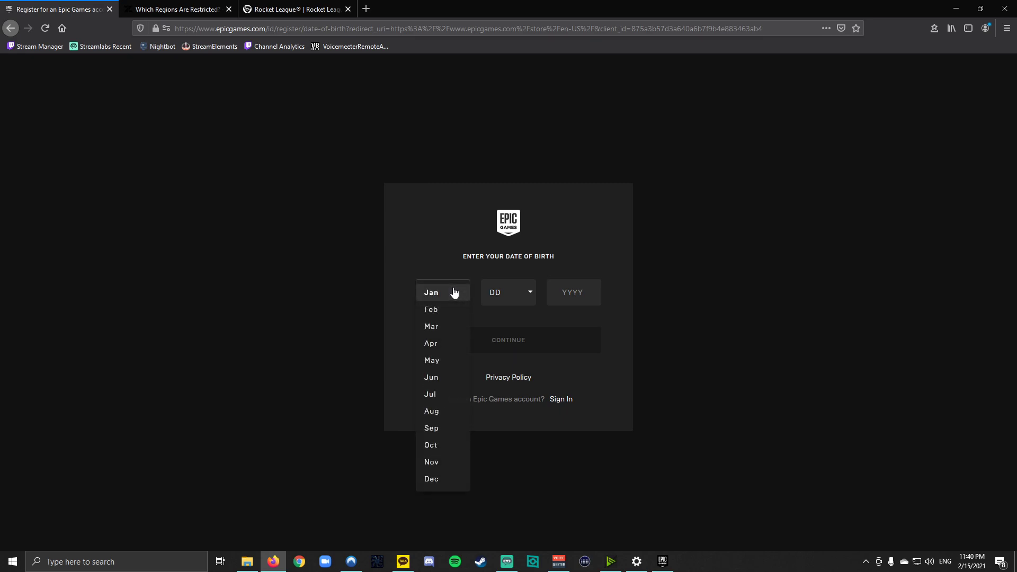
click(430, 326)
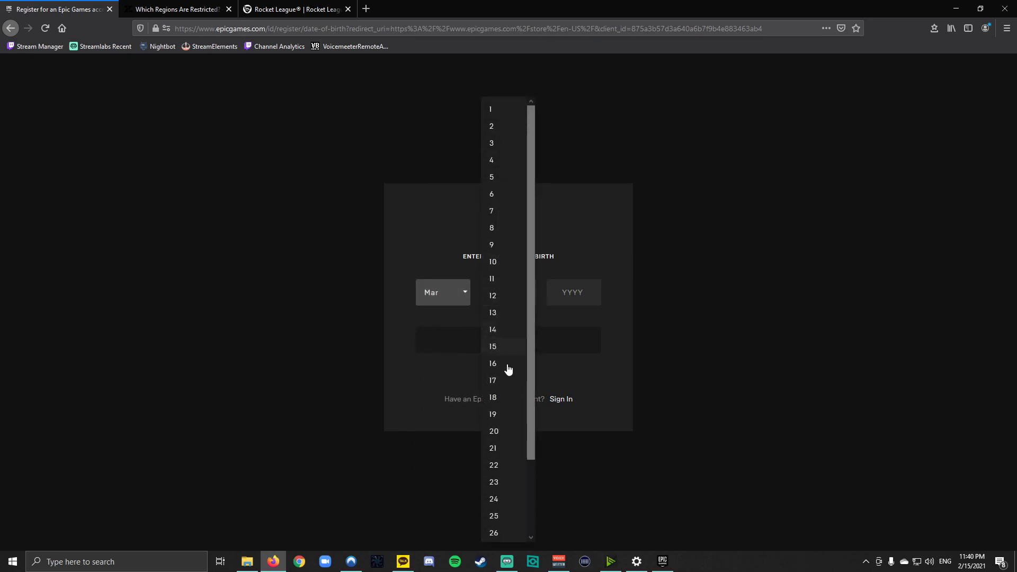
click(492, 380)
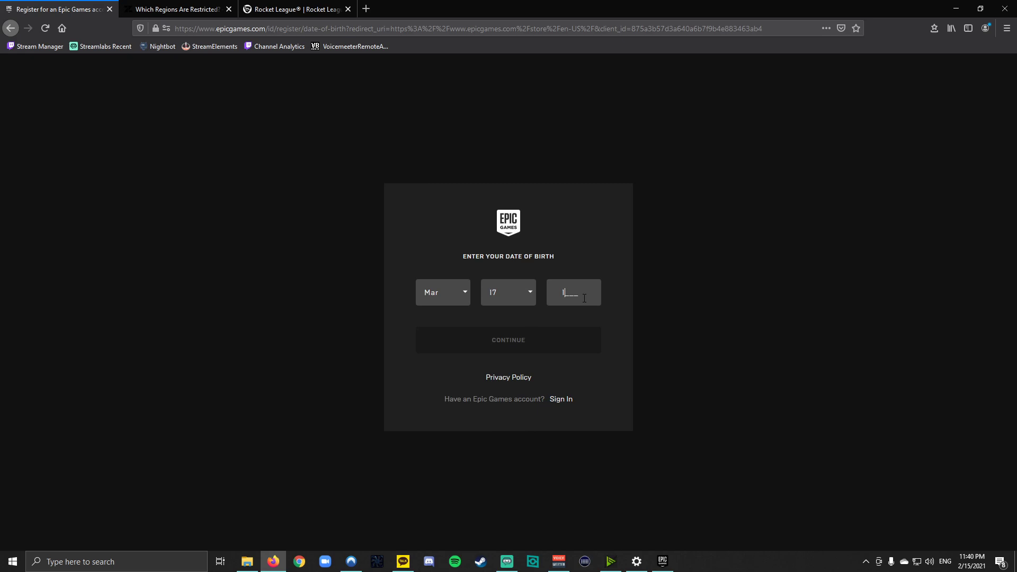
text(1956)
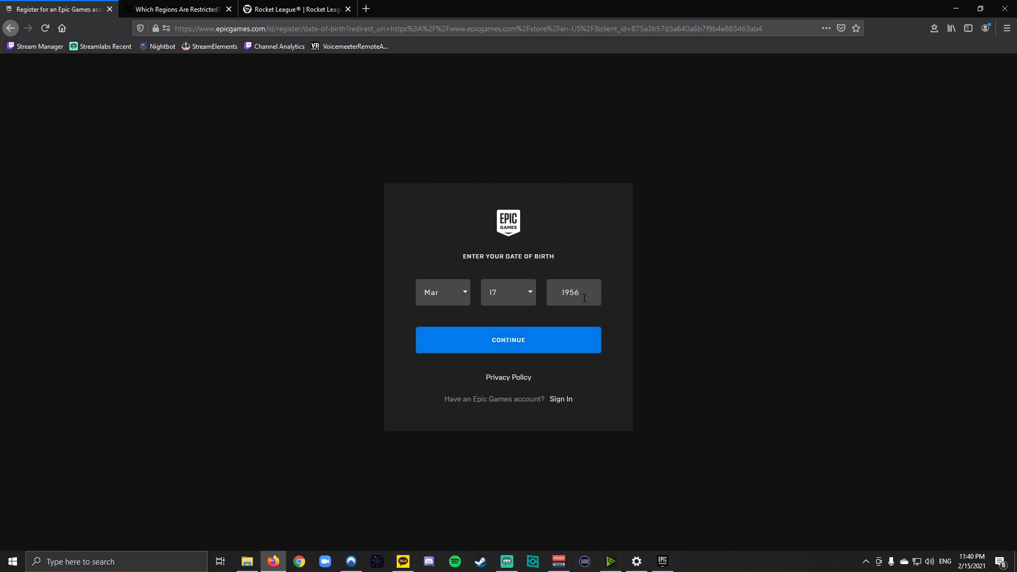
mouse_move(508, 344)
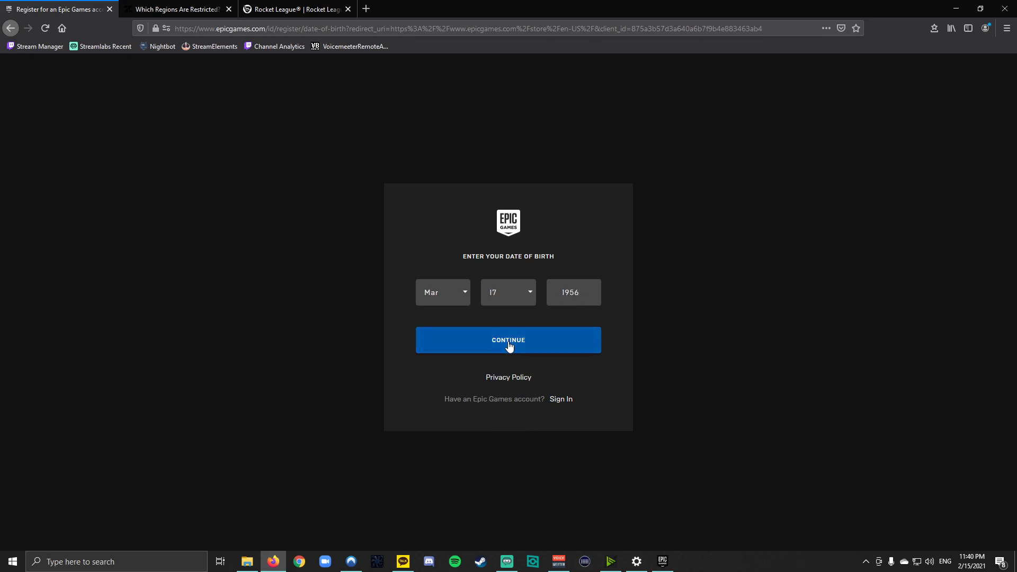
Submit the date of birth to reach the name, display name, email and password form.
click(508, 341)
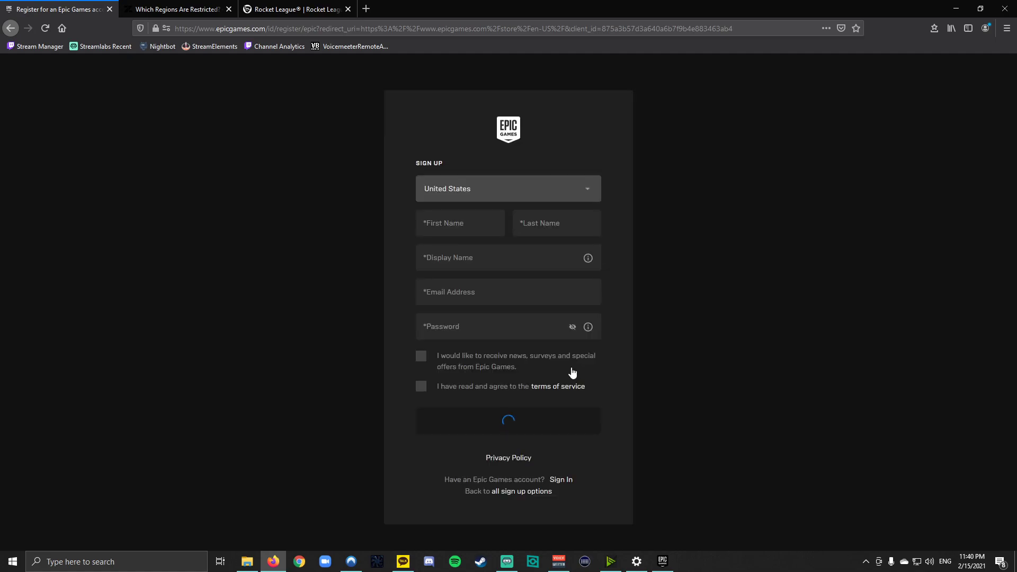
mouse_move(692, 188)
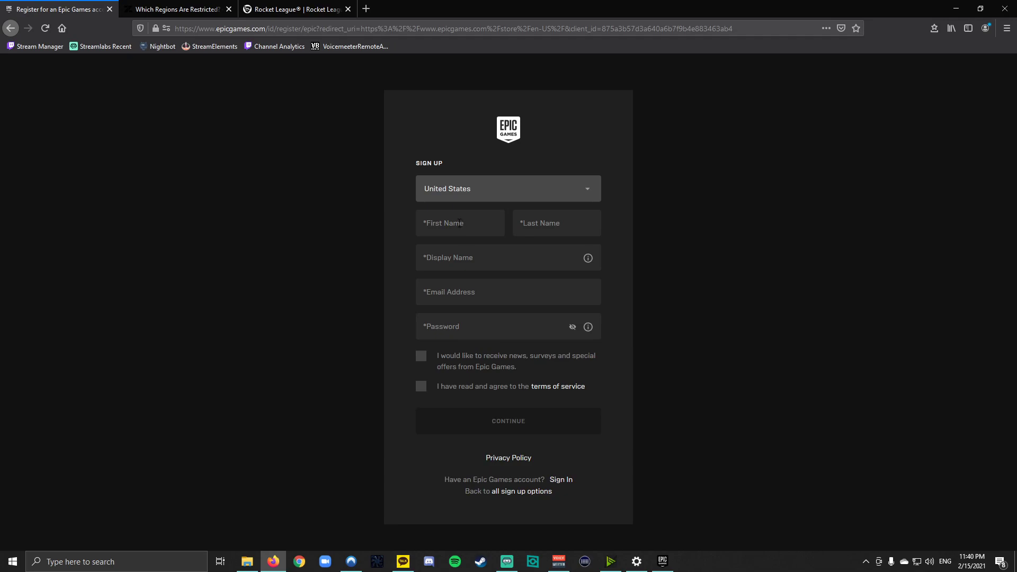
mouse_move(463, 276)
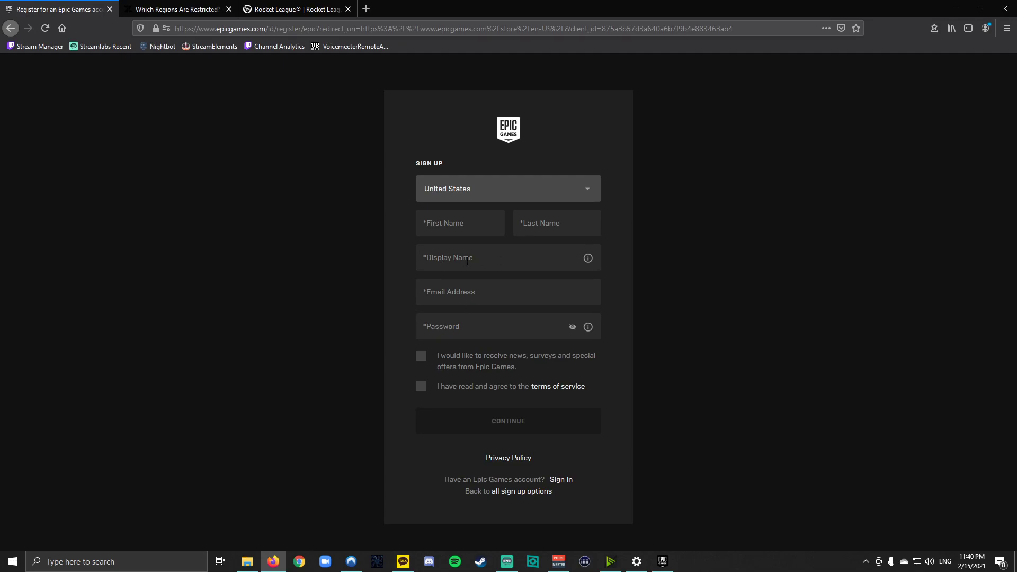
mouse_move(502, 430)
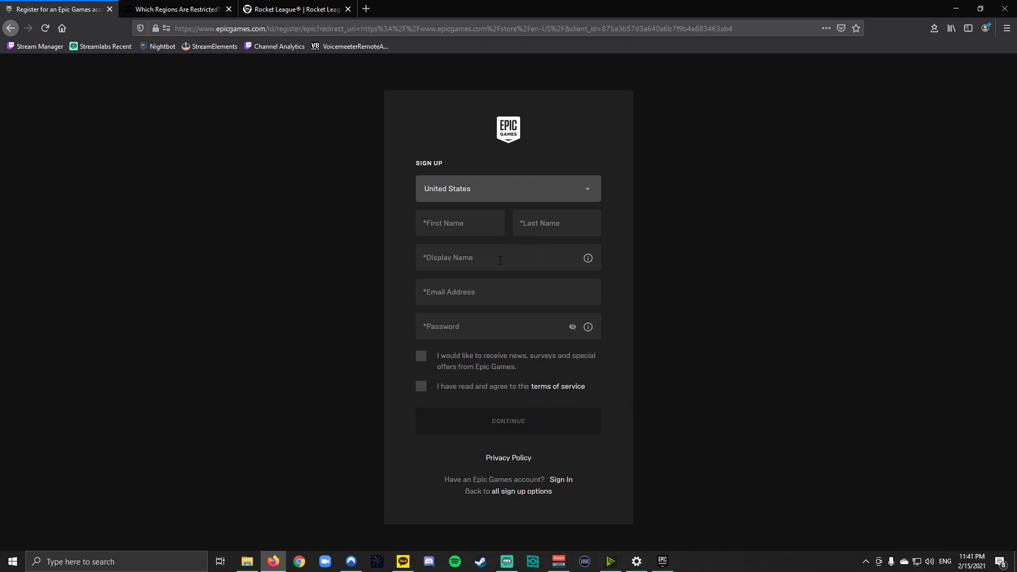
mouse_move(531, 423)
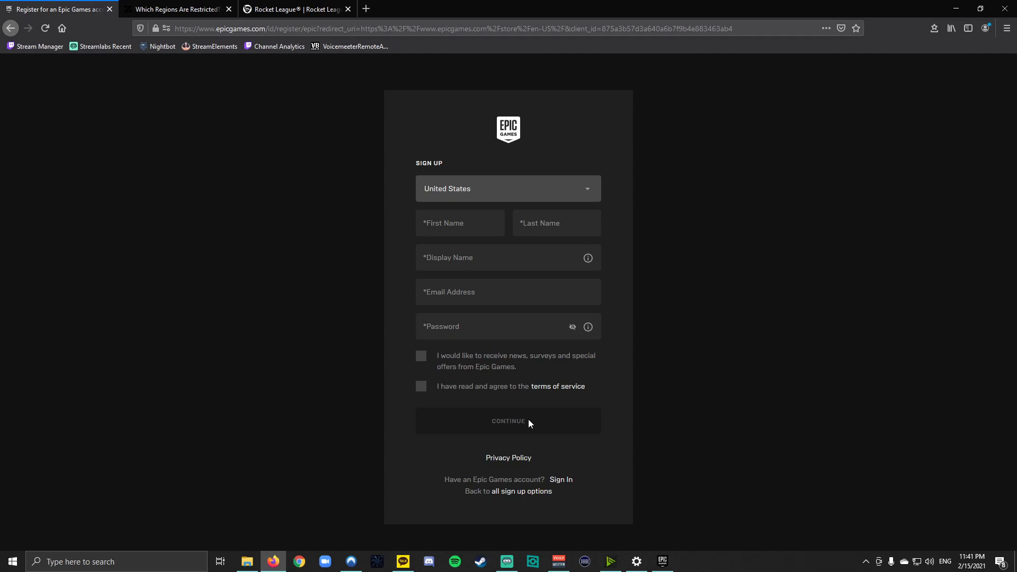
mouse_move(644, 385)
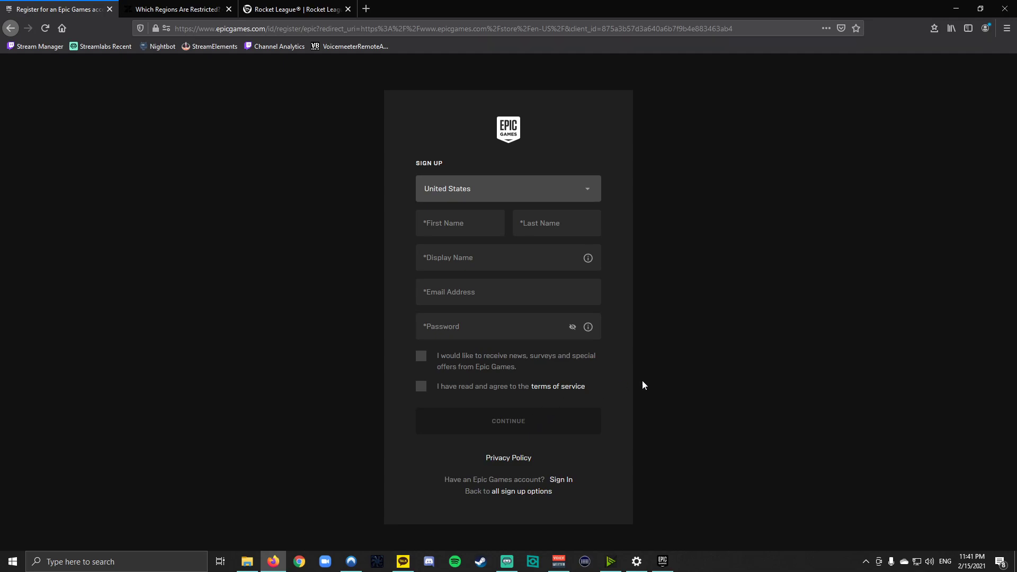
mouse_move(662, 561)
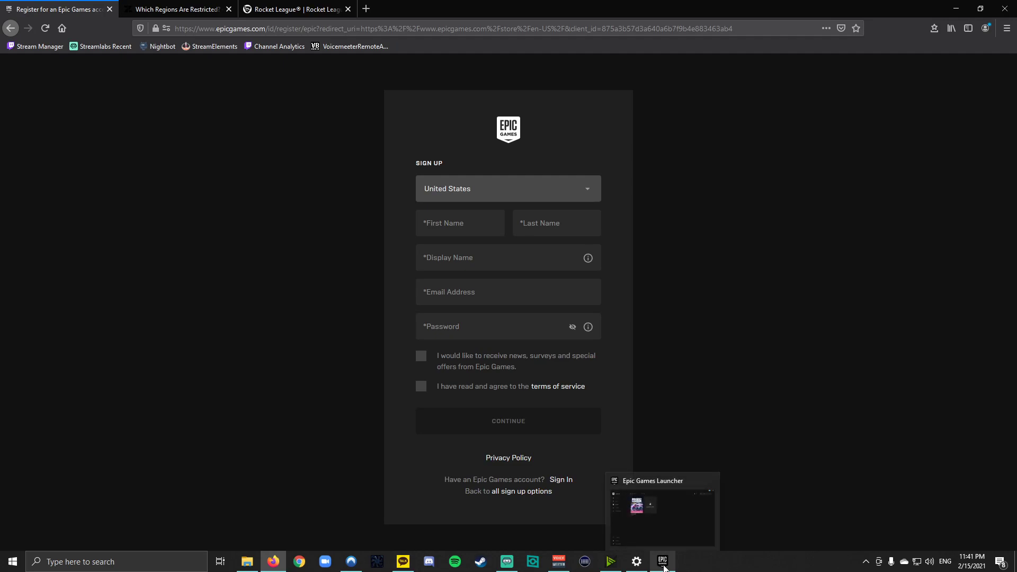
Bring the Epic Games Launcher library to the front with Rocket League ready to launch.
click(663, 561)
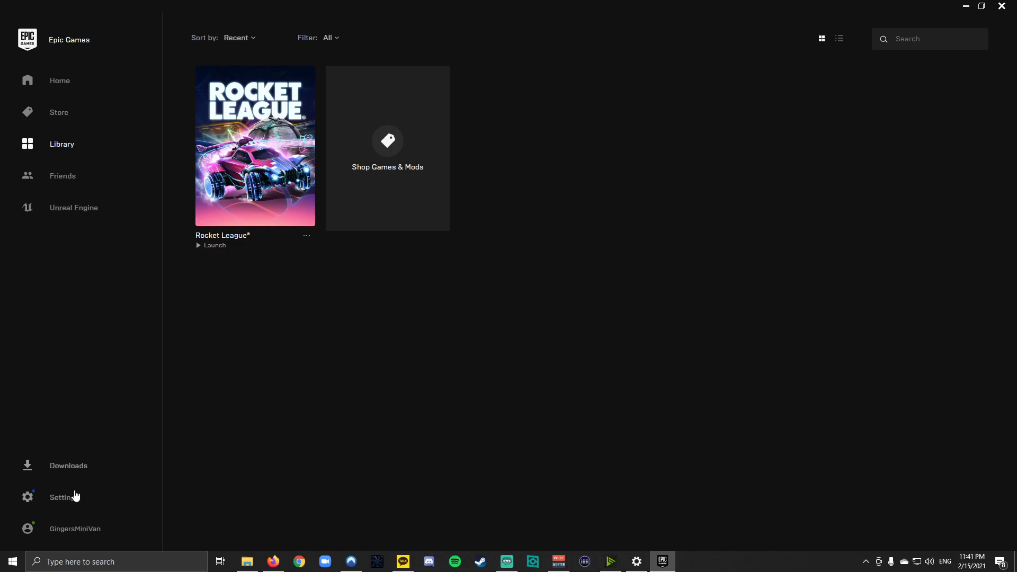
mouse_move(55, 537)
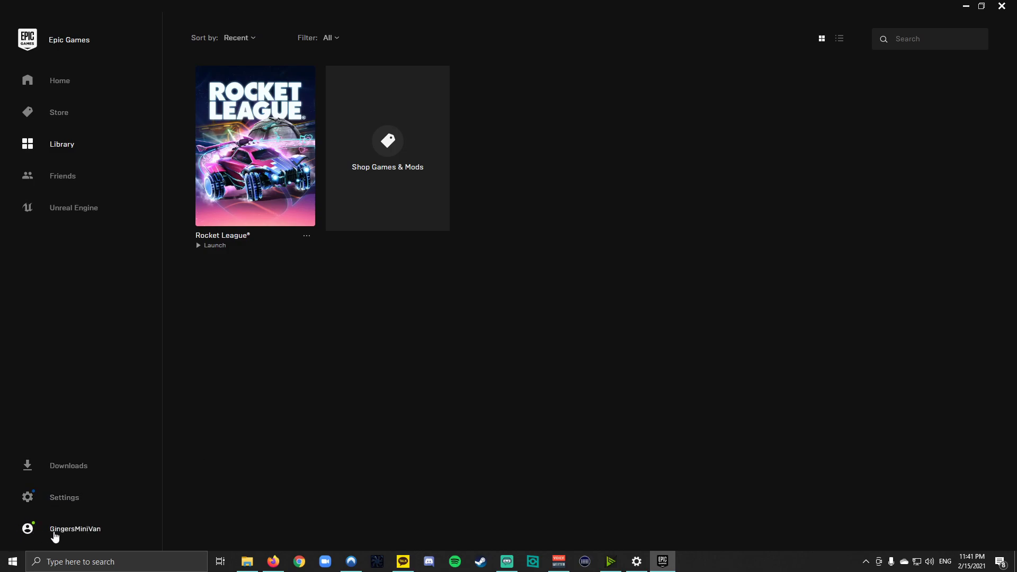
mouse_move(570, 413)
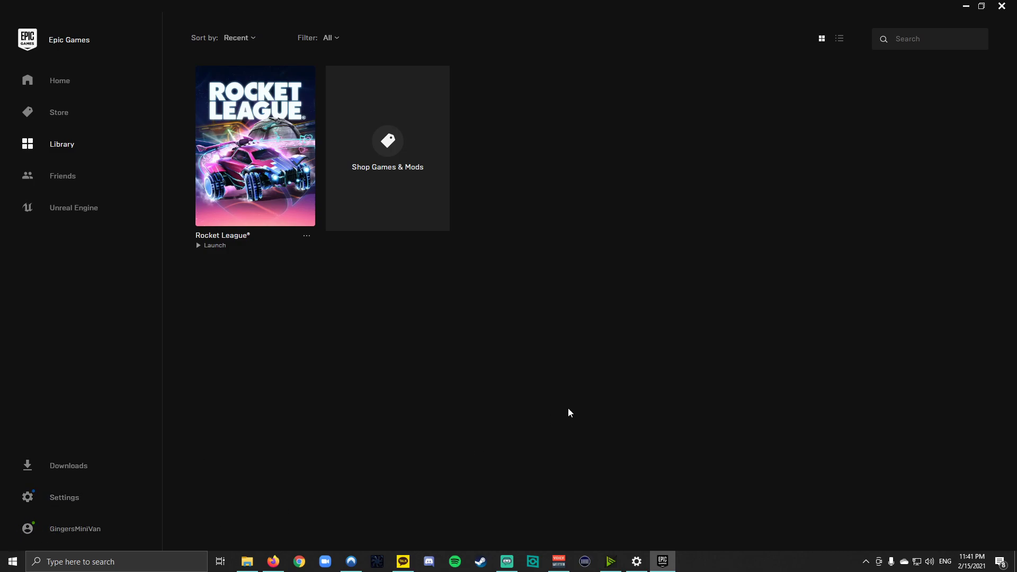
mouse_move(563, 407)
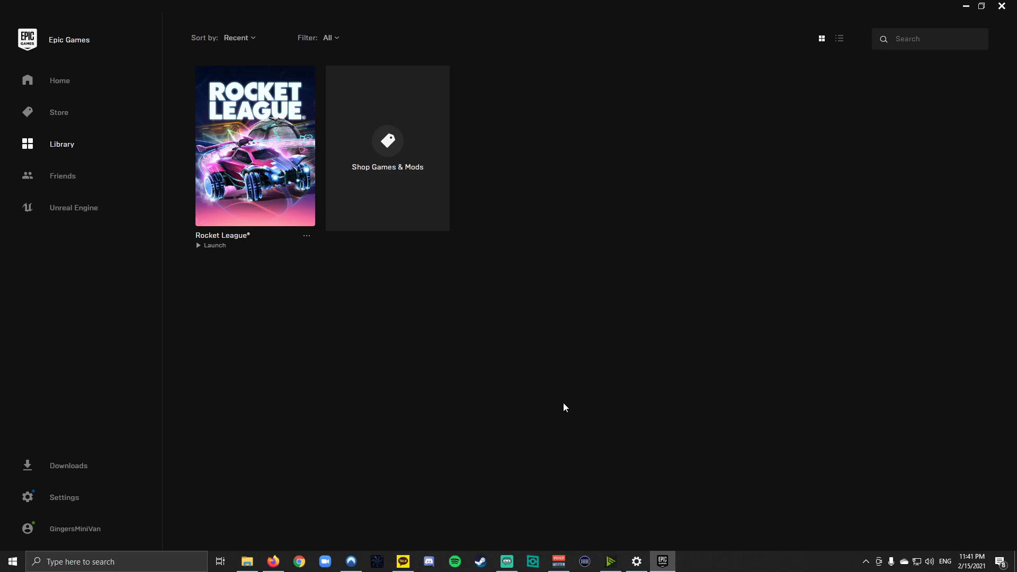
mouse_move(520, 385)
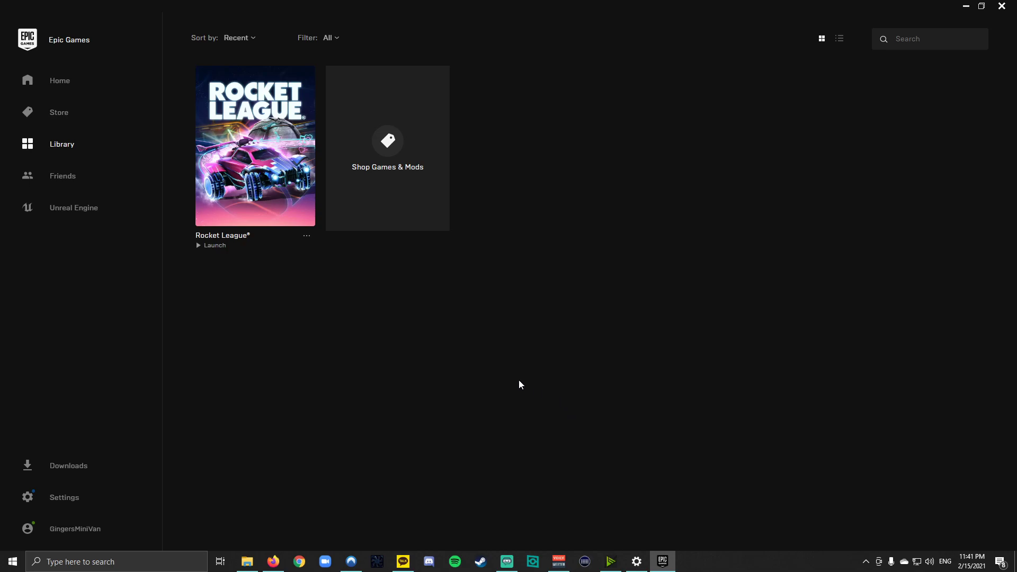
click(58, 112)
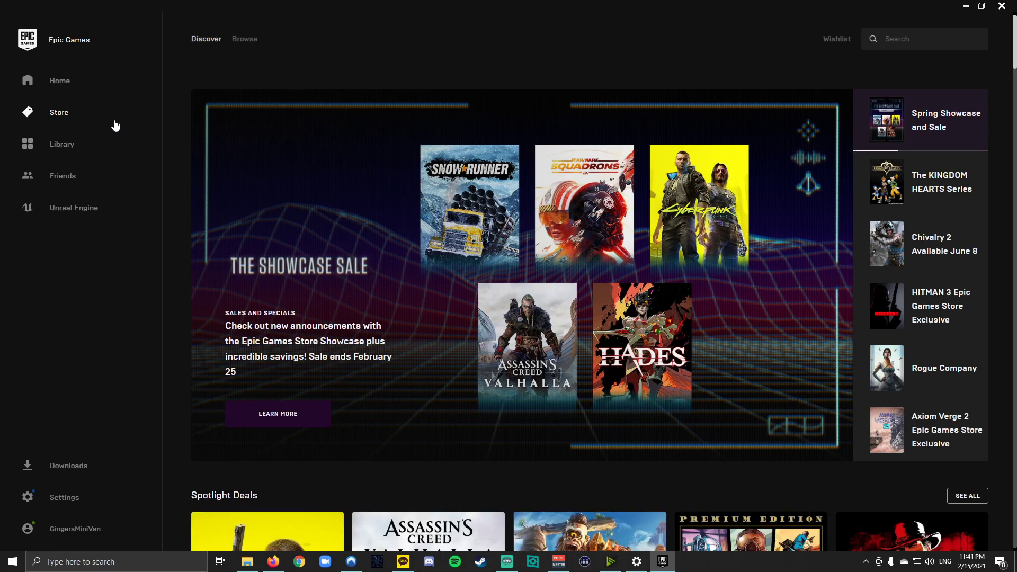
mouse_move(569, 211)
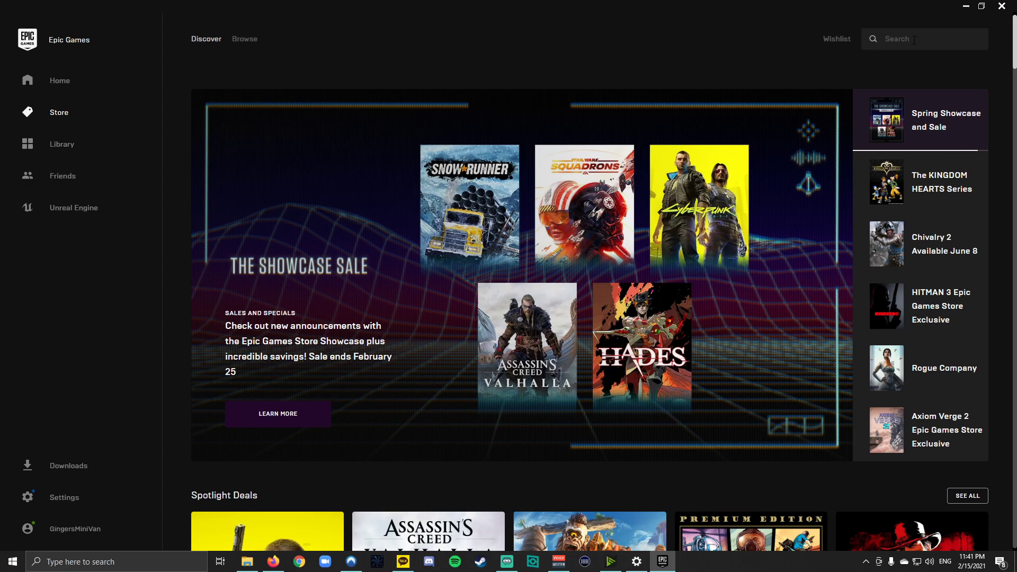
click(919, 183)
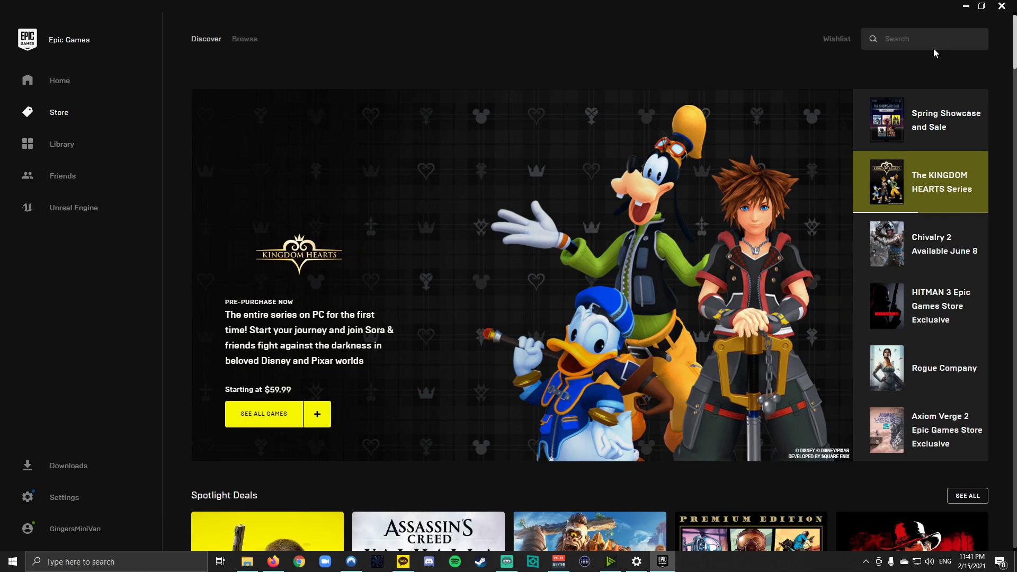
mouse_move(59, 81)
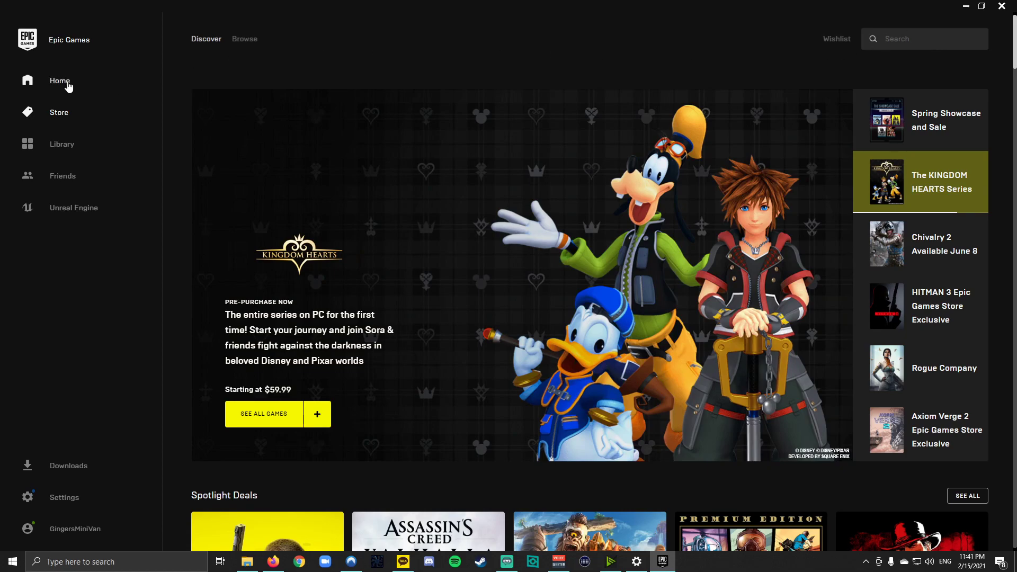
click(59, 81)
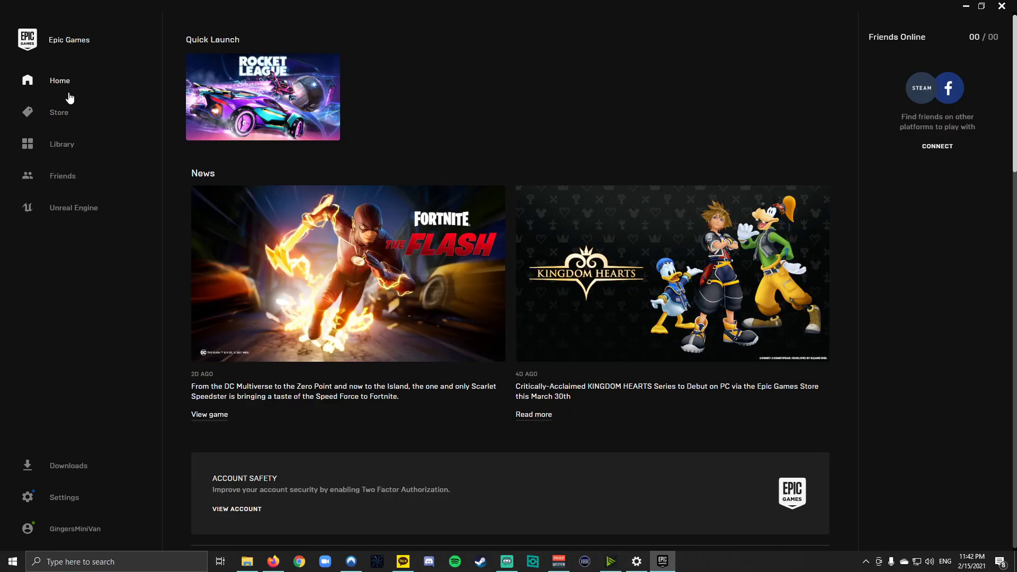
click(61, 144)
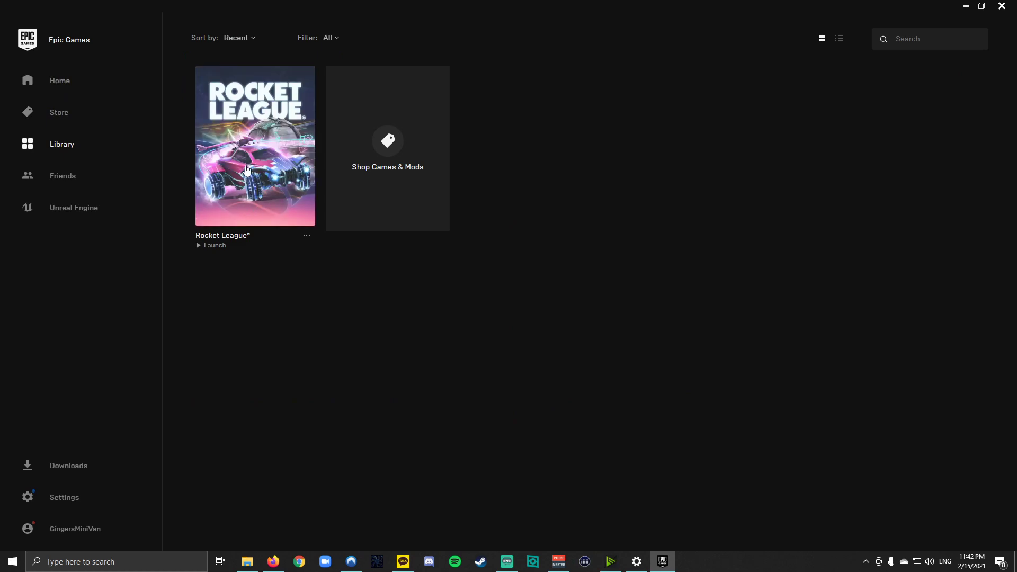
mouse_move(242, 203)
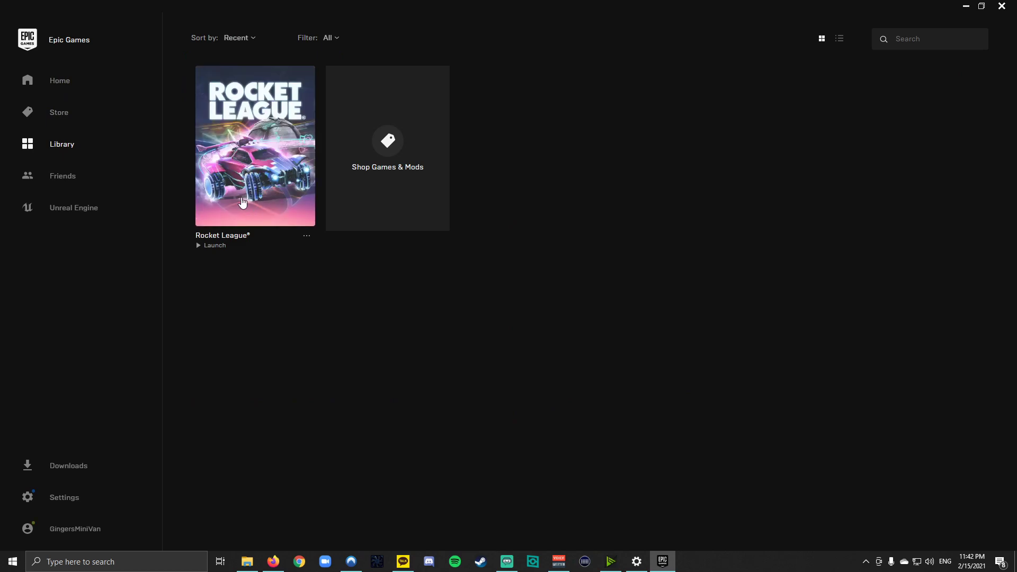